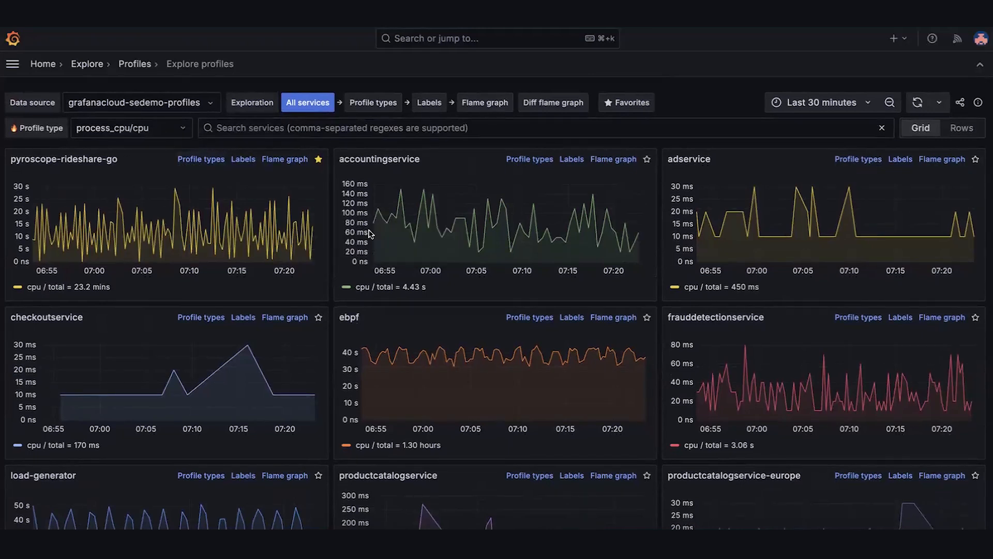
Step: Scroll down to the Group by labels panels for the pyroscope-rideshare-go CPU view
scroll(down, 3)
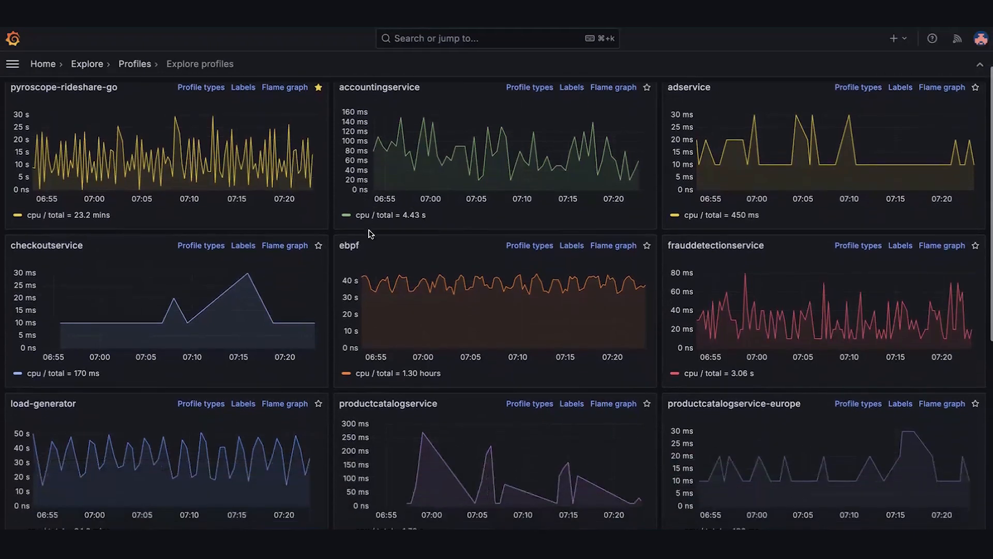
scroll(down, 3)
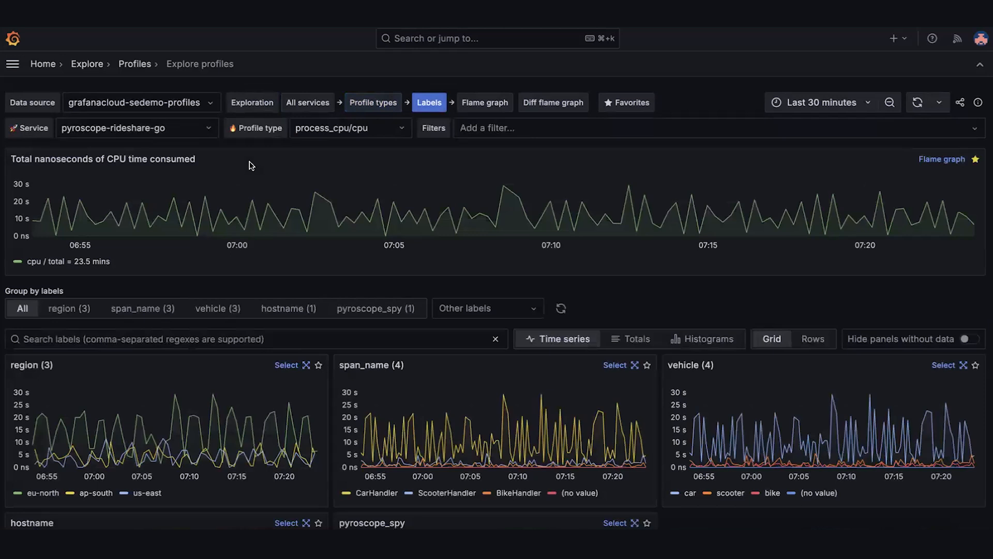
scroll(down, 3)
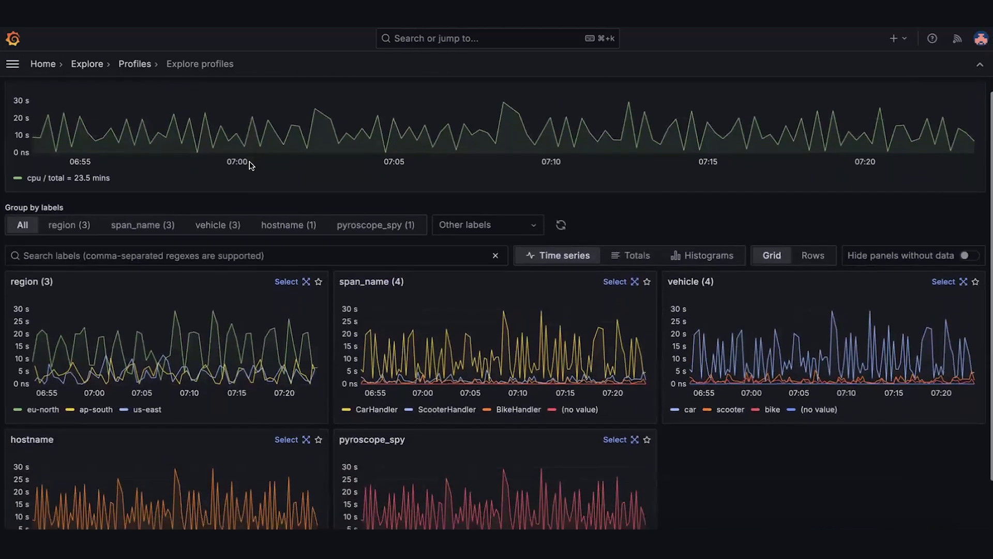
scroll(down, 3)
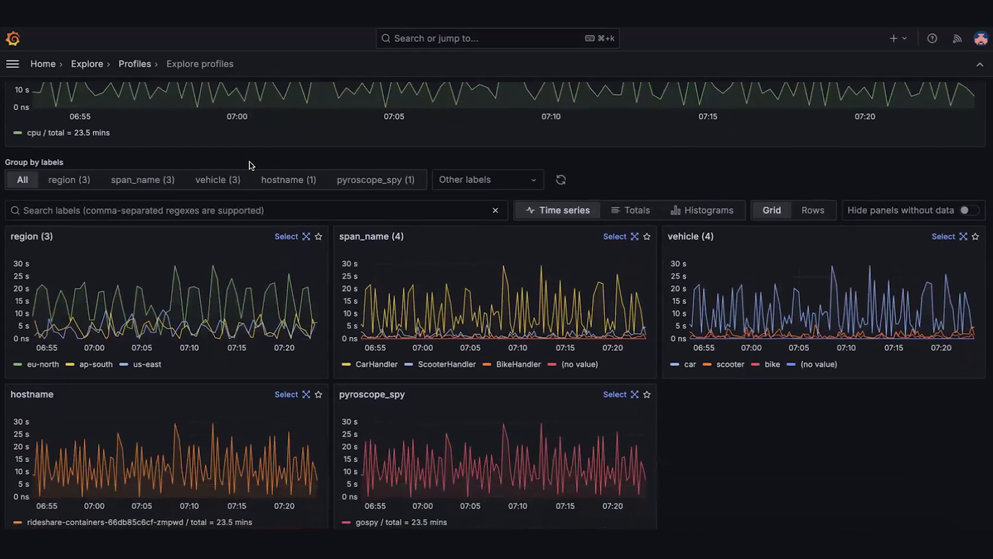
Step: Group CPU time by region with ap-south as baseline and eu-north as comparison
click(69, 179)
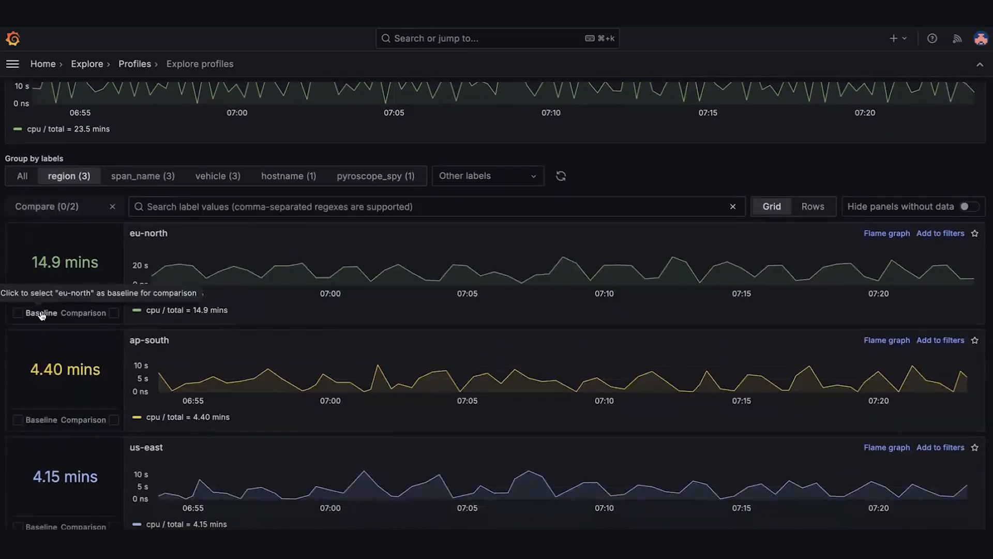
mouse_move(54, 368)
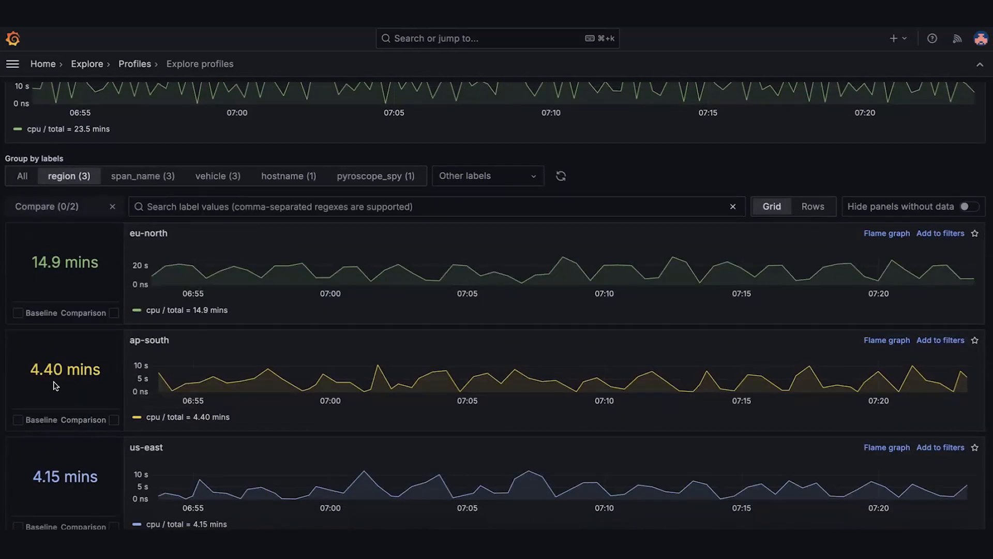
click(16, 419)
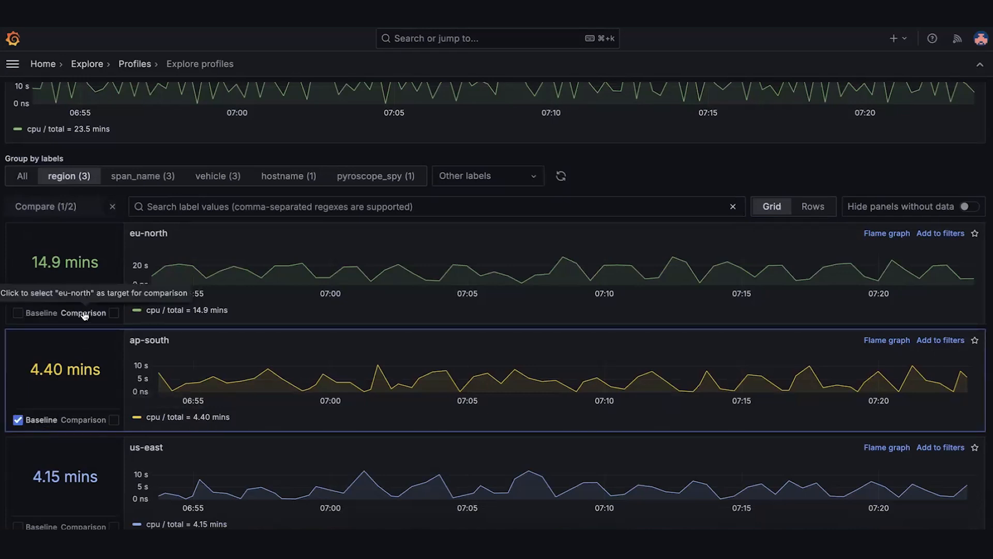
click(114, 313)
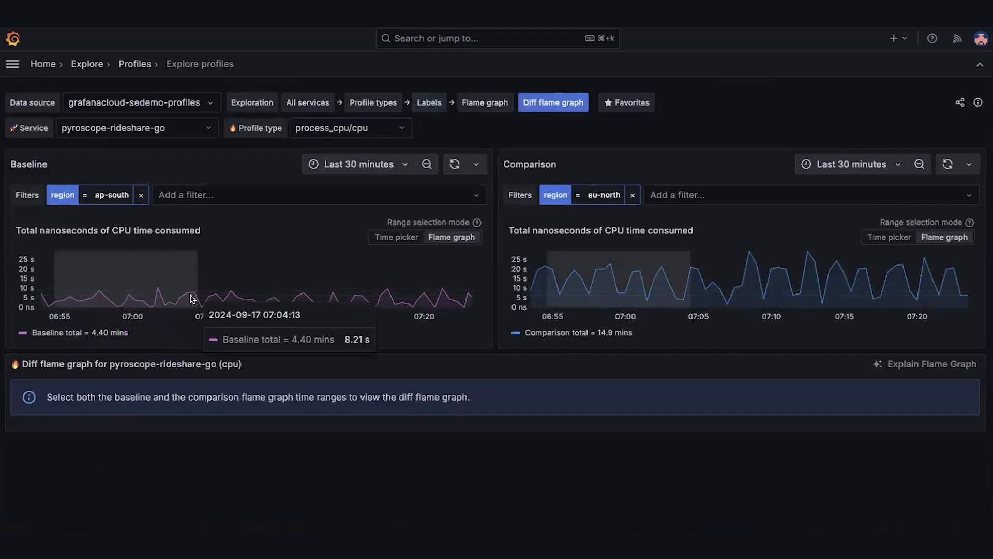
Step: Select an early time range on the baseline chart to render the diff flame graph
drag(54, 281, 197, 281)
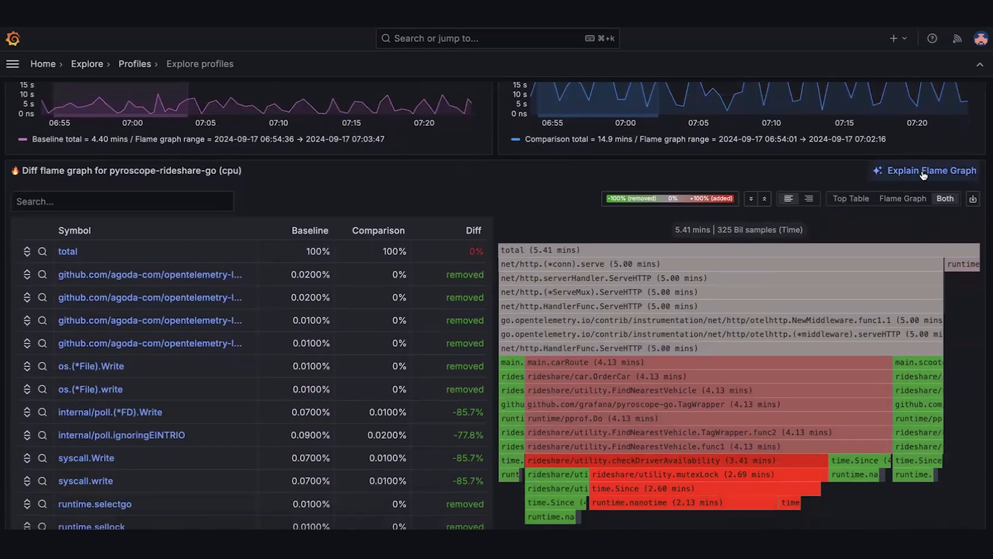
Step: Generate an AI explanation of the diff flame graph via Explain Flame Graph
click(930, 171)
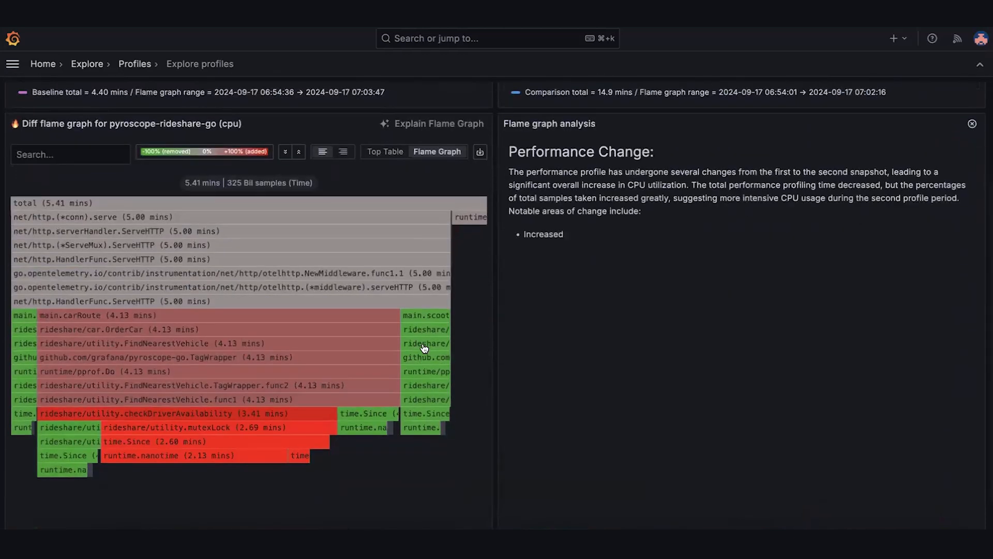
mouse_move(291, 342)
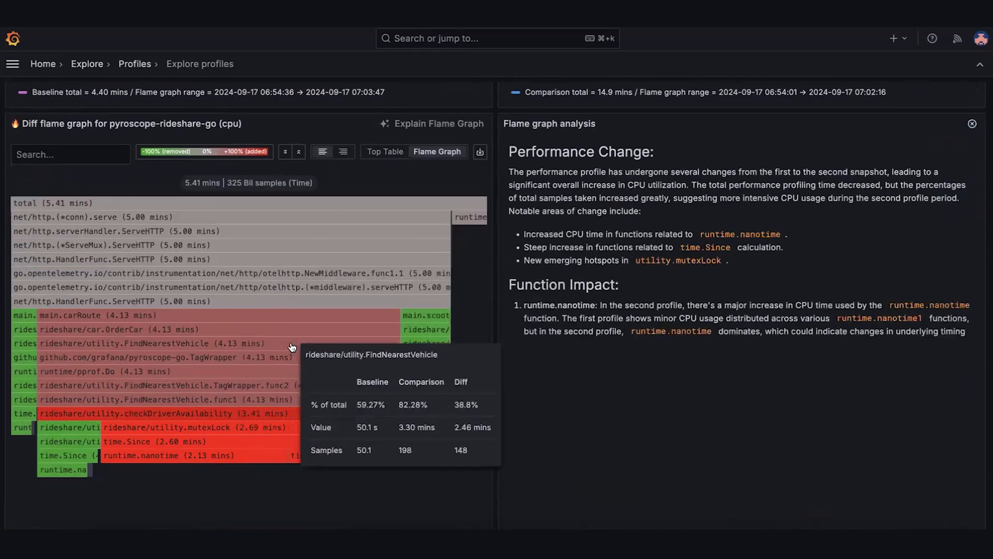